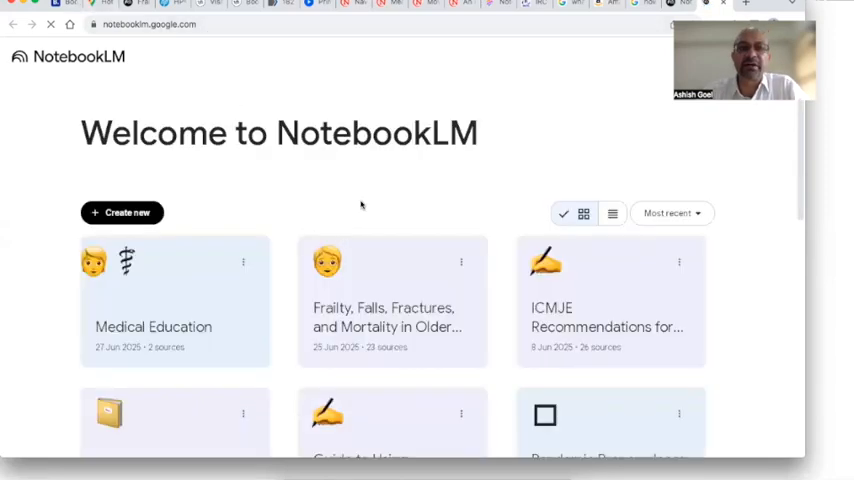
{"action": "mouse_move", "coordinate": [458, 170]}
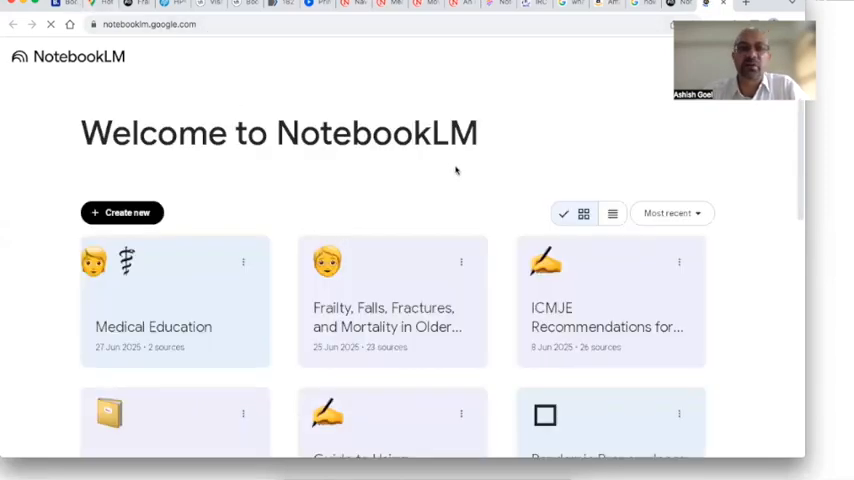
Show notebooks as a list and start a new empty notebook.
{"action": "left_click", "coordinate": [612, 212]}
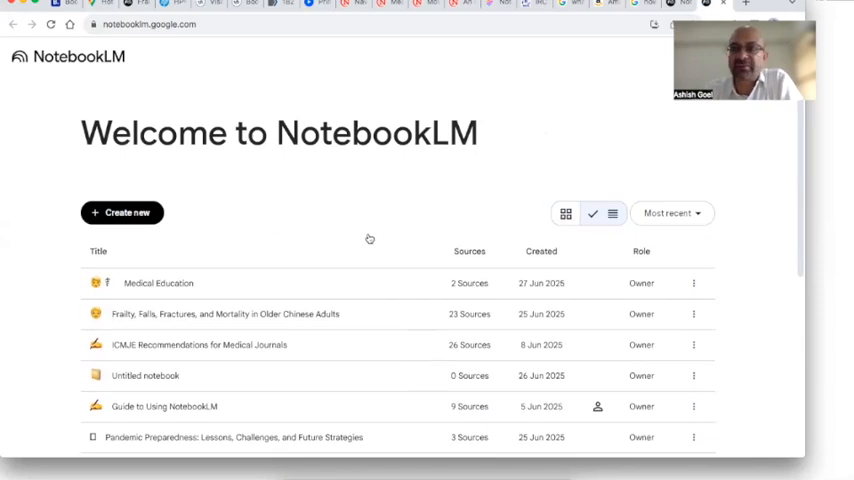
{"action": "mouse_move", "coordinate": [324, 244]}
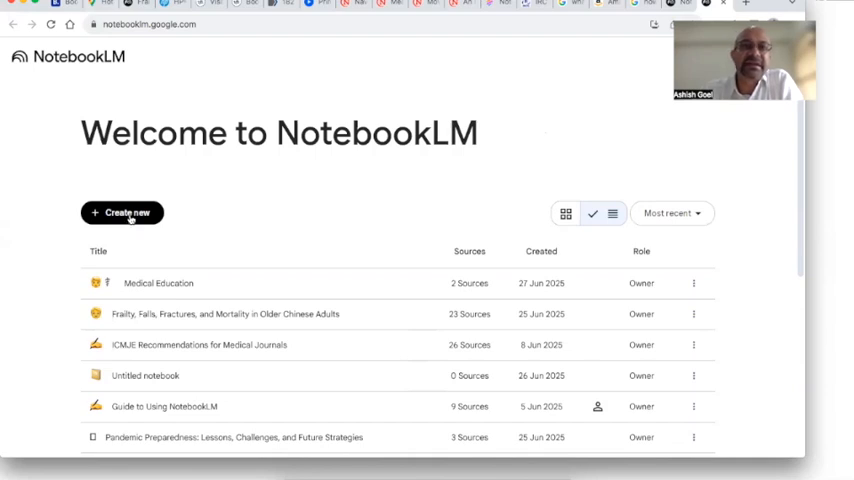
{"action": "left_click", "coordinate": [122, 212]}
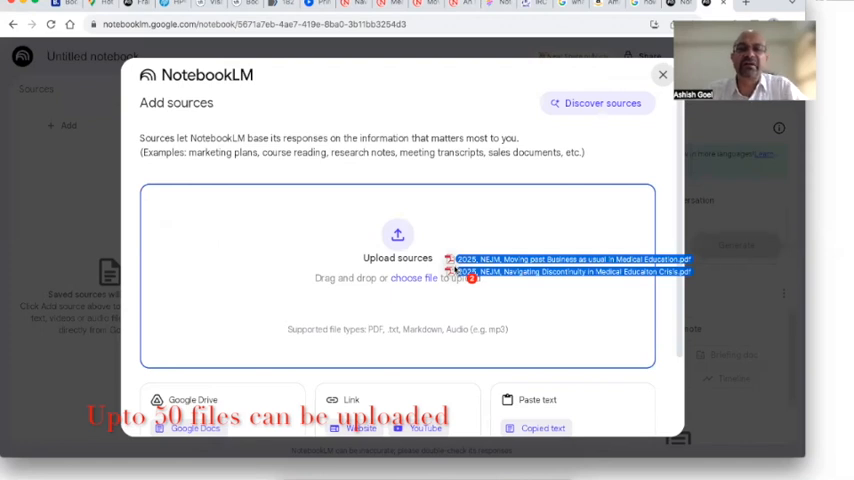
Add the two NEJM PDF articles as sources and include both in the chat.
{"action": "left_click", "coordinate": [662, 74]}
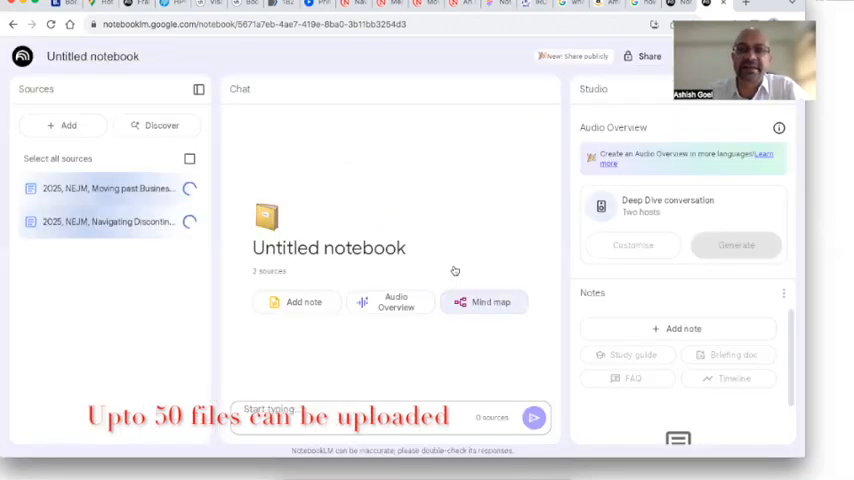
{"action": "left_click", "coordinate": [188, 158]}
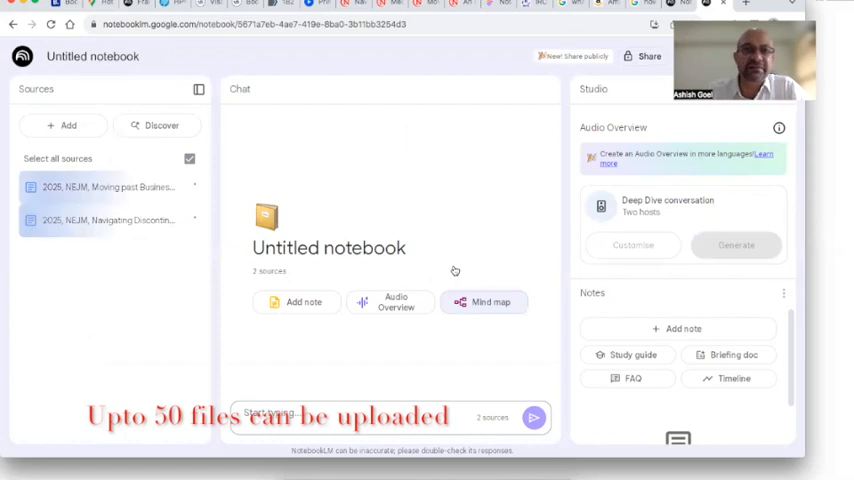
{"action": "left_click", "coordinate": [188, 158]}
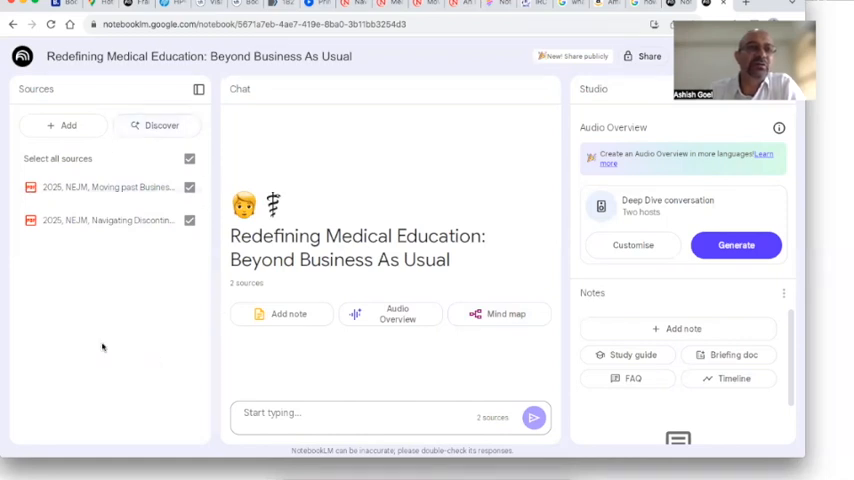
{"action": "mouse_move", "coordinate": [112, 320]}
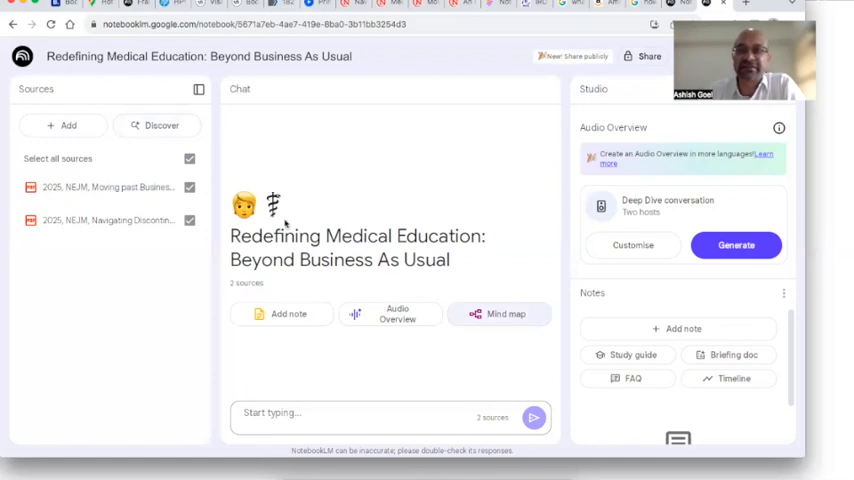
{"action": "mouse_move", "coordinate": [344, 368]}
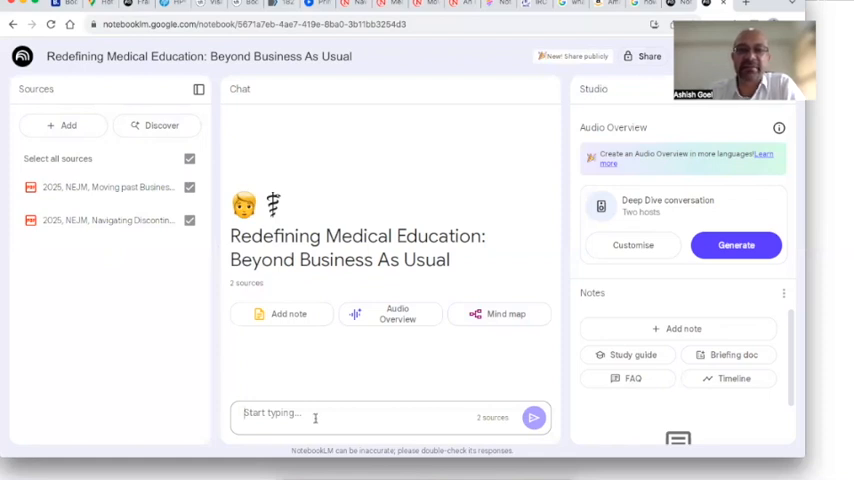
{"action": "mouse_move", "coordinate": [448, 172]}
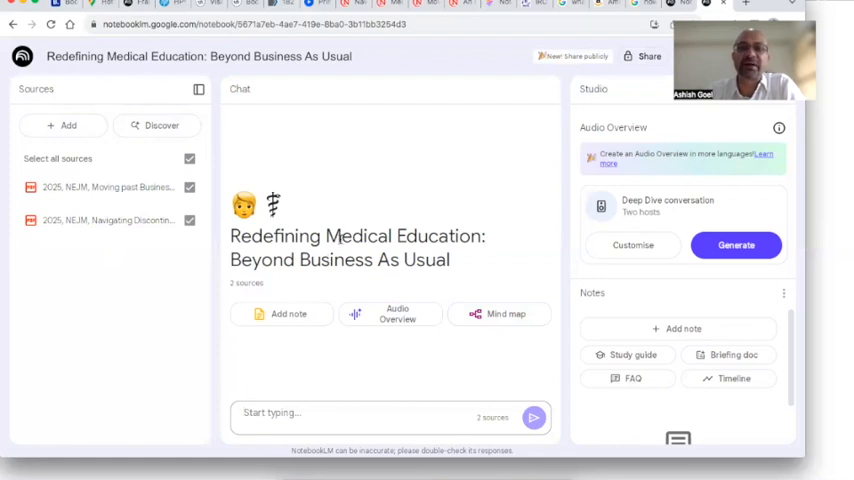
{"action": "mouse_move", "coordinate": [320, 352]}
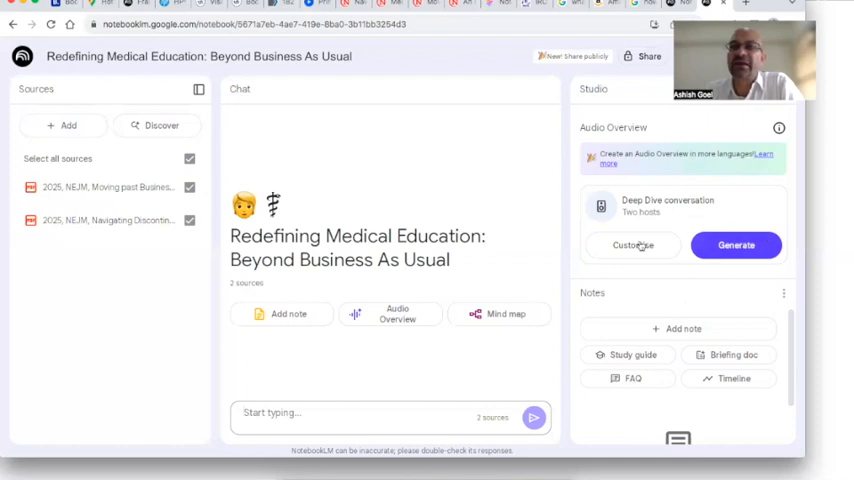
{"action": "mouse_move", "coordinate": [740, 214]}
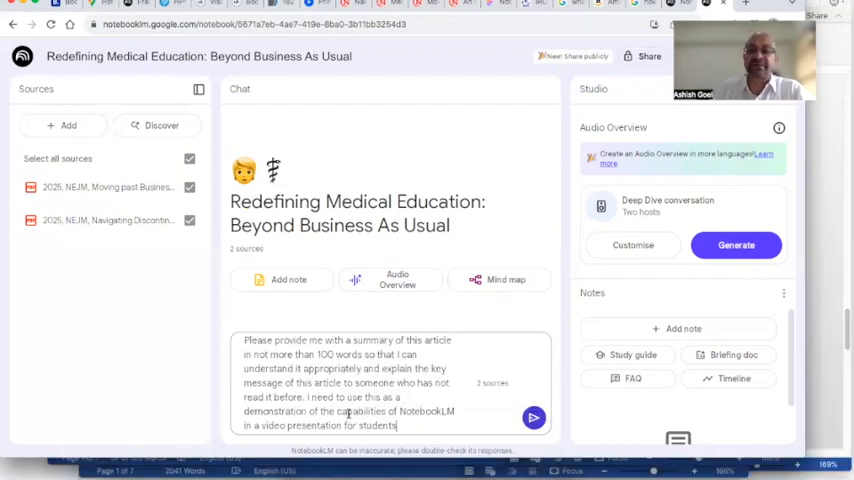
Send the 100-word summary request and read the cited answer on discontinuity in medical education.
{"action": "left_click", "coordinate": [532, 416]}
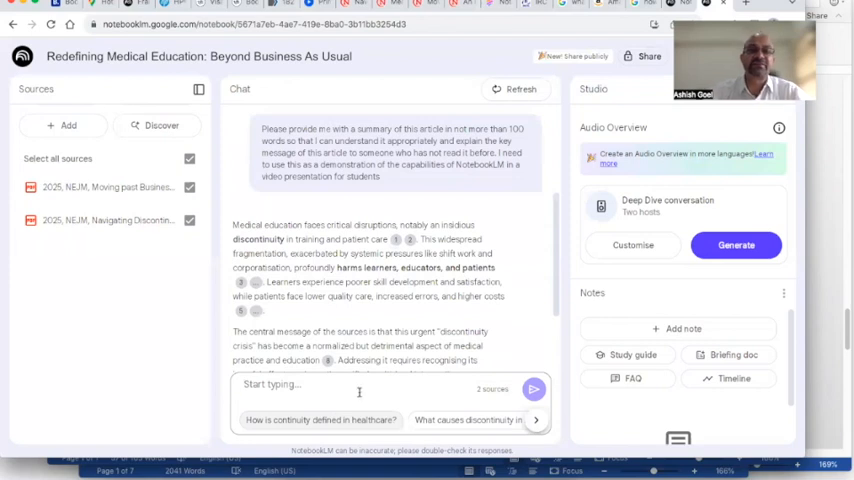
{"action": "scroll", "scroll_direction": "down", "scroll_amount": 3}
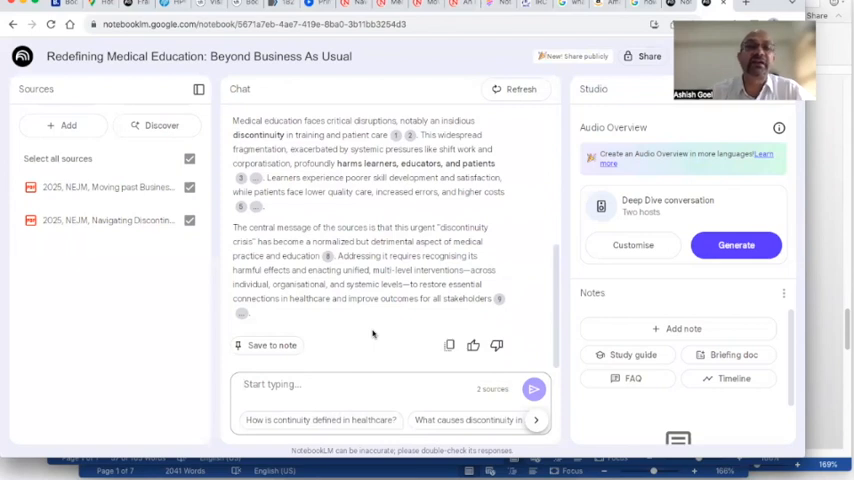
{"action": "mouse_move", "coordinate": [148, 308]}
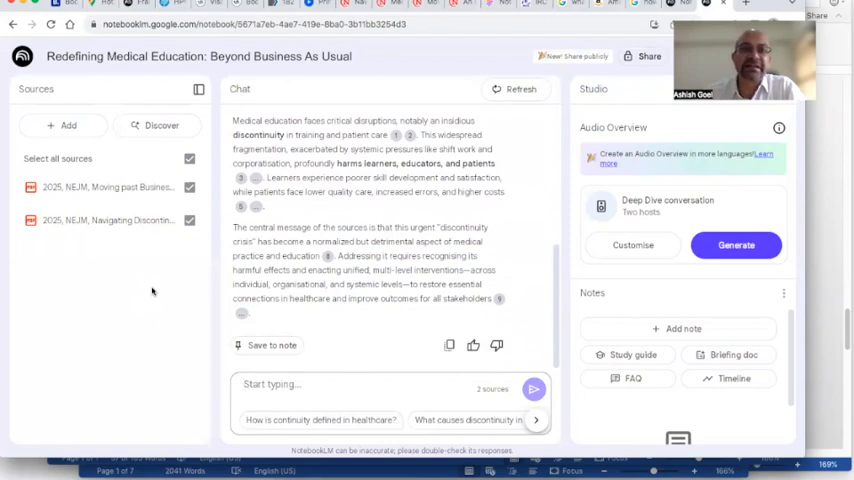
{"action": "mouse_move", "coordinate": [234, 256]}
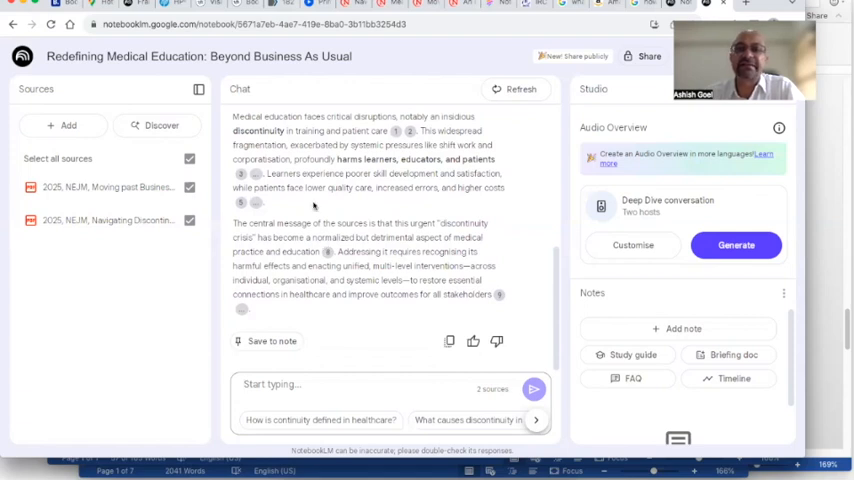
{"action": "mouse_move", "coordinate": [384, 290]}
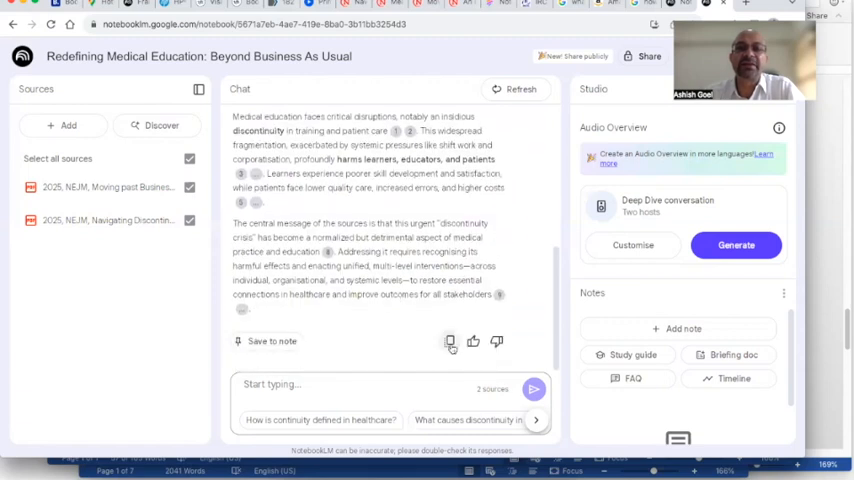
Copy the summary answer and move to the Word document to find the five-key-messages prompt.
{"action": "left_click", "coordinate": [450, 340]}
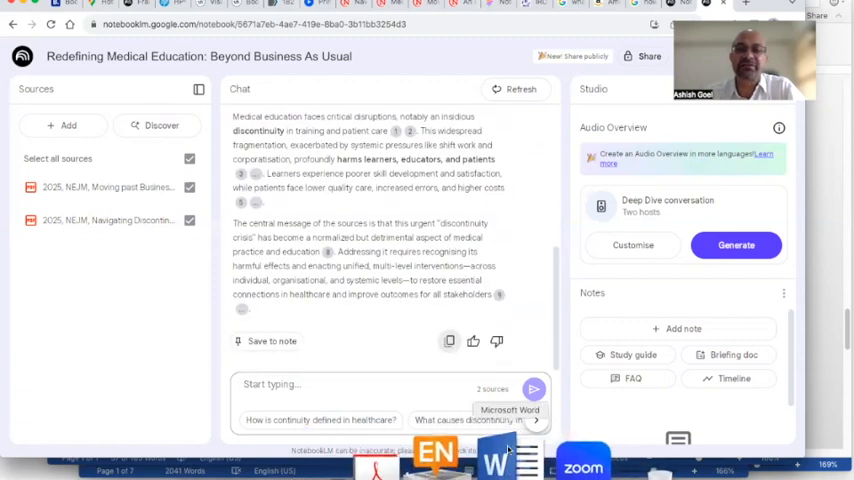
{"action": "left_click", "coordinate": [496, 462]}
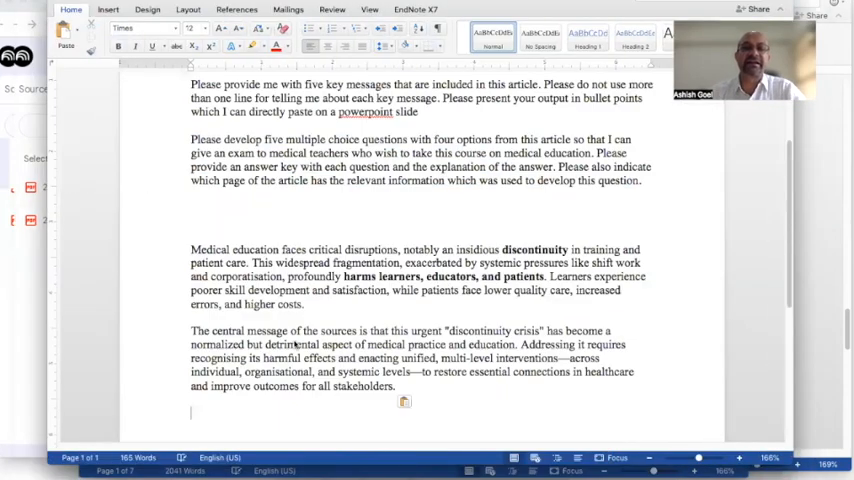
{"action": "scroll", "scroll_direction": "up", "scroll_amount": 3}
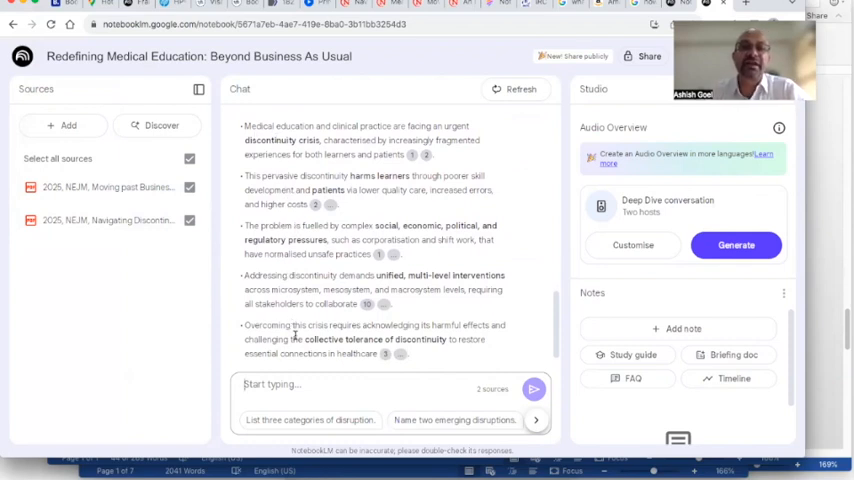
Generate a mind map, 'Medical Education: Navigating Disruptions and Restoring Continuity', from the sources.
{"action": "scroll", "scroll_direction": "up", "scroll_amount": 3}
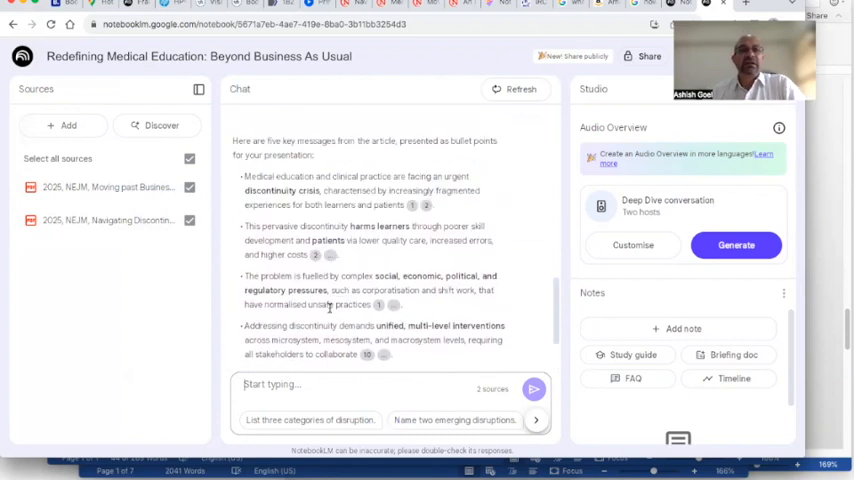
{"action": "scroll", "scroll_direction": "up", "scroll_amount": 3}
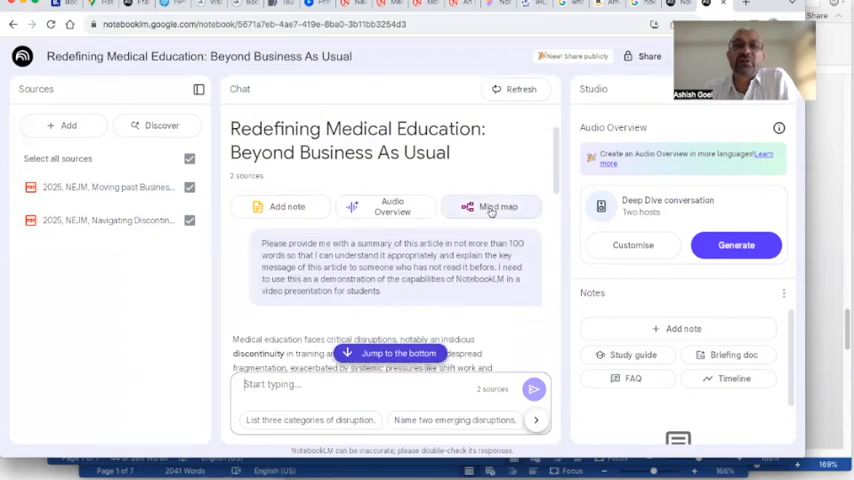
{"action": "left_click", "coordinate": [492, 208]}
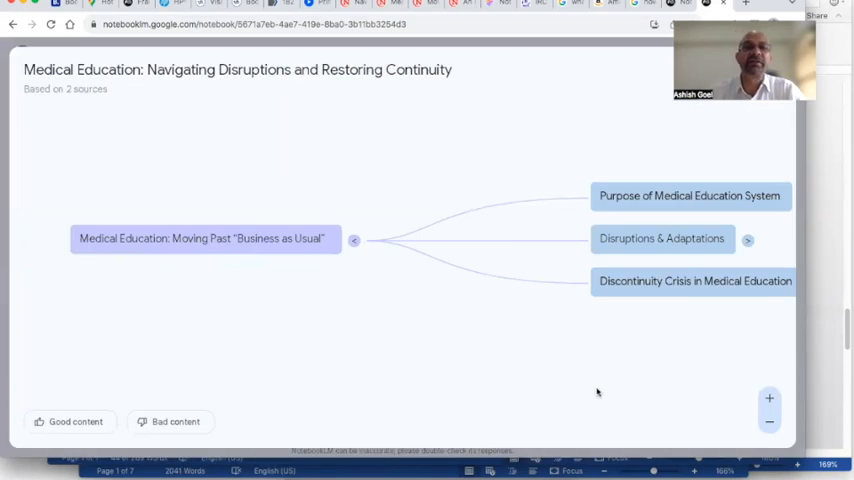
{"action": "mouse_move", "coordinate": [428, 322]}
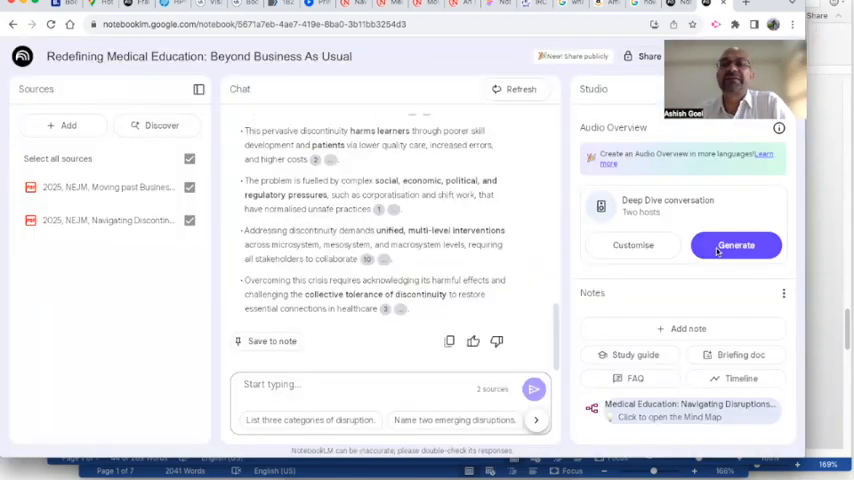
{"action": "mouse_move", "coordinate": [548, 246]}
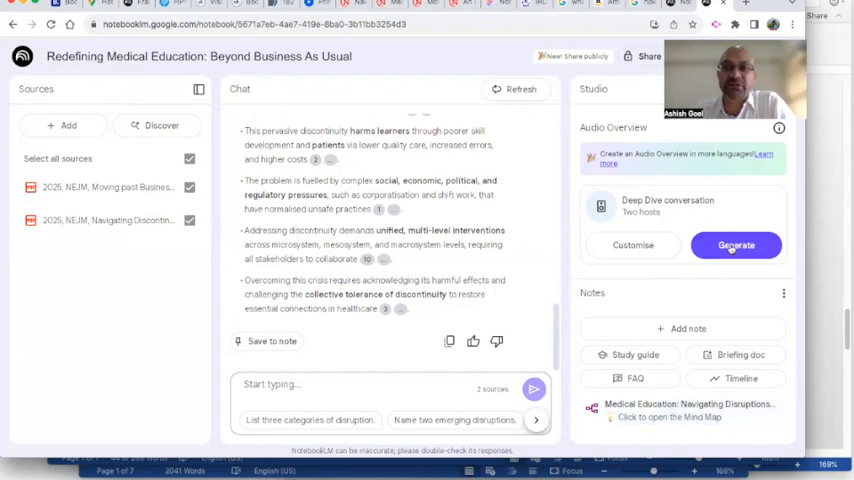
Start generating the Audio Overview conversation from the two sources.
{"action": "left_click", "coordinate": [736, 244]}
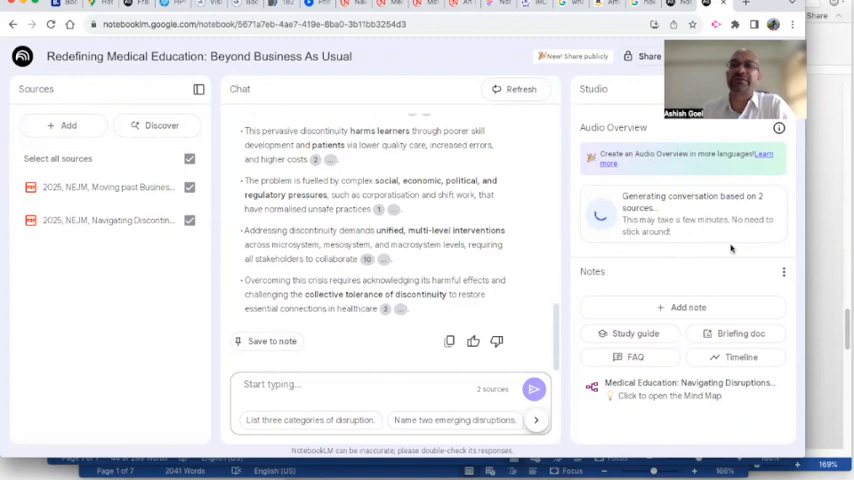
{"action": "mouse_move", "coordinate": [706, 208]}
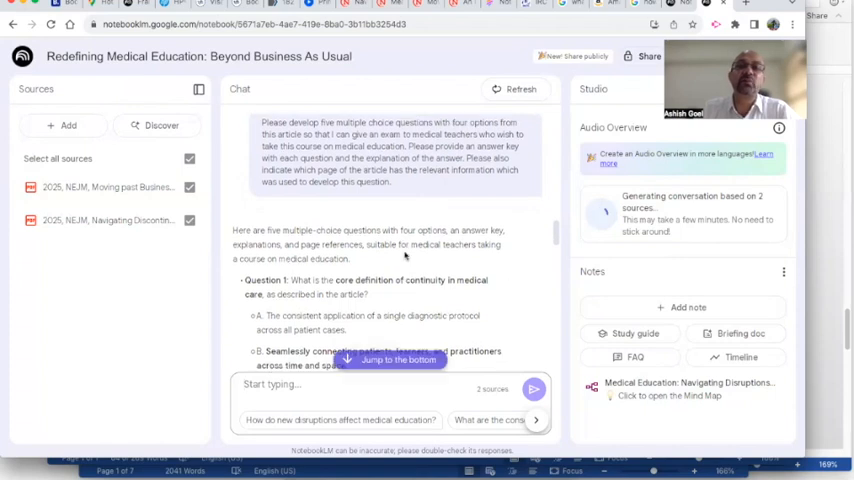
Review the multiple-choice questions with their answer keys and page references.
{"action": "scroll", "scroll_direction": "up", "scroll_amount": 3}
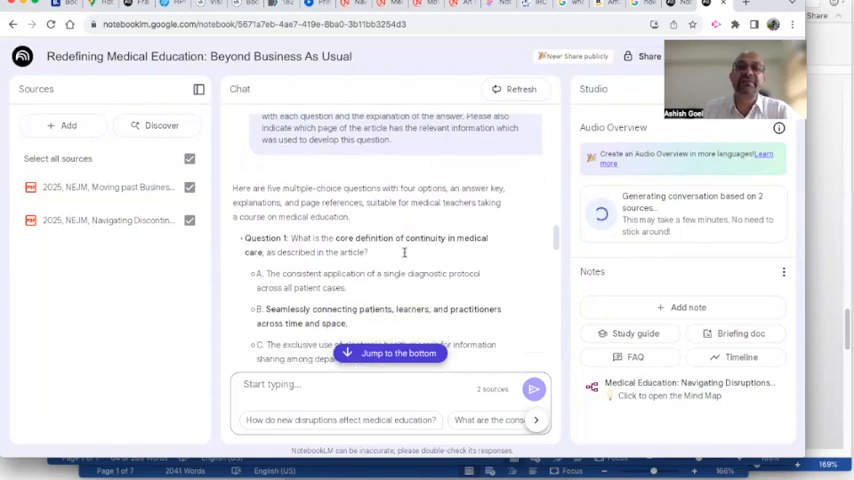
{"action": "scroll", "scroll_direction": "down", "scroll_amount": 3}
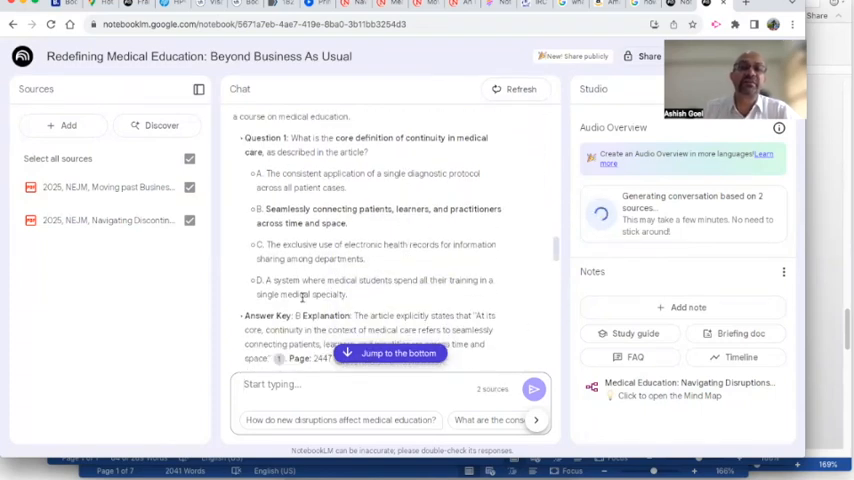
{"action": "scroll", "scroll_direction": "down", "scroll_amount": 3}
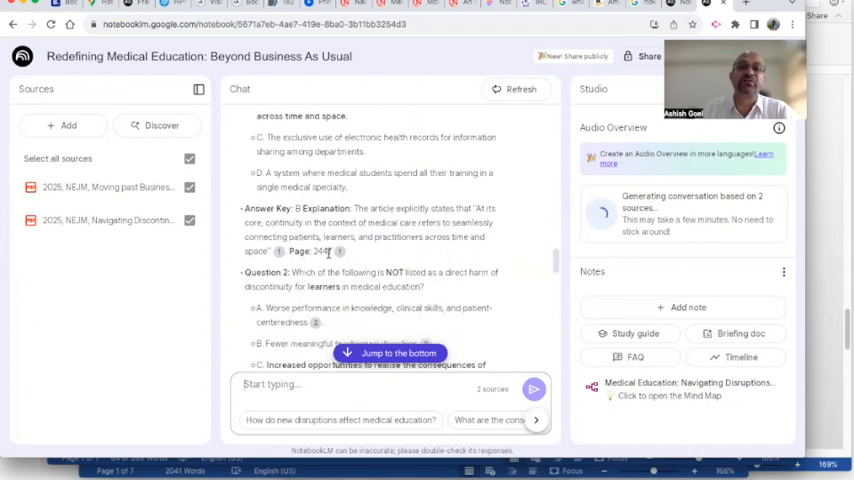
{"action": "scroll", "scroll_direction": "down", "scroll_amount": 3}
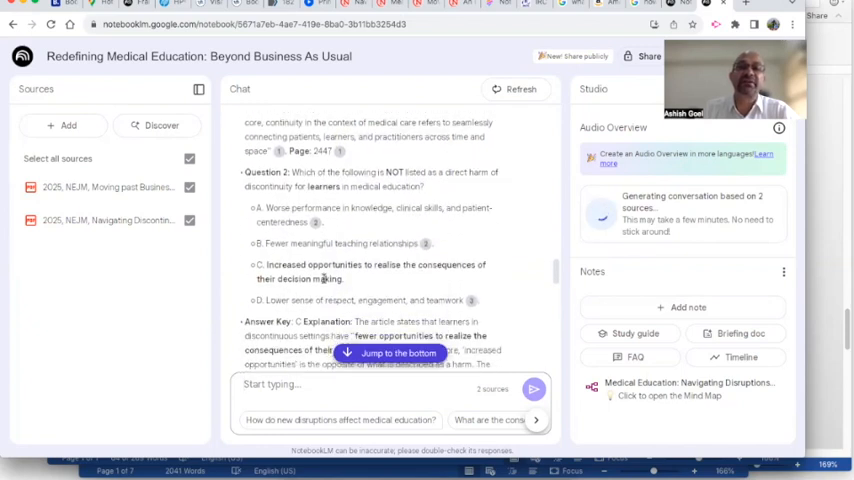
{"action": "scroll", "scroll_direction": "down", "scroll_amount": 3}
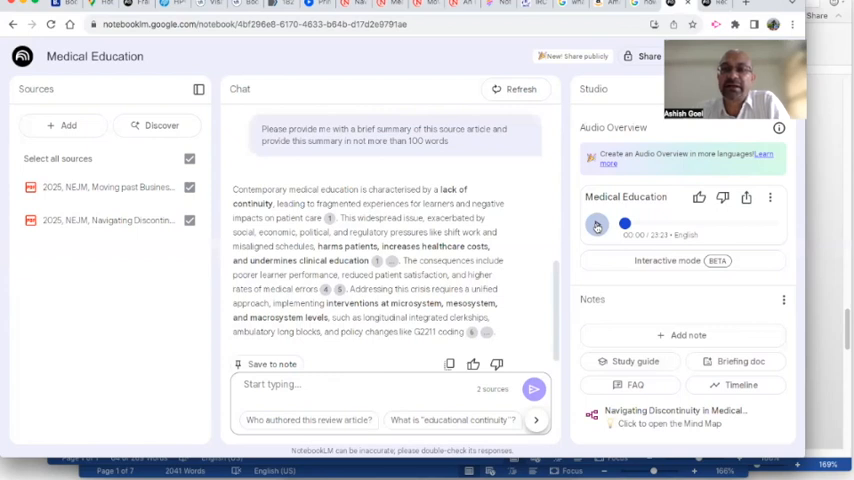
Play the Medical Education audio overview.
{"action": "left_click", "coordinate": [596, 224]}
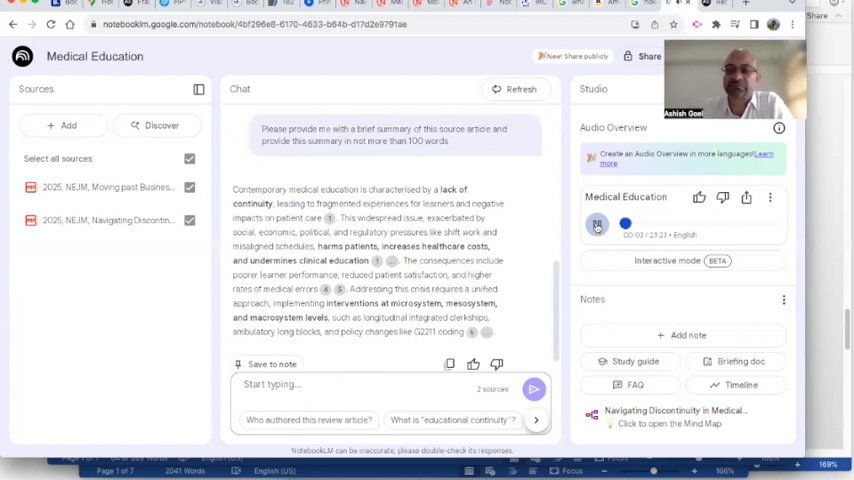
{"action": "left_click", "coordinate": [596, 224]}
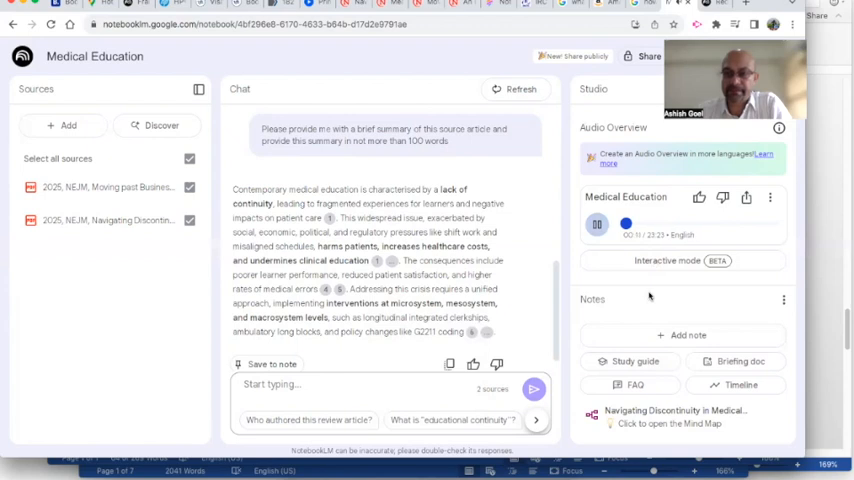
{"action": "left_click", "coordinate": [596, 224]}
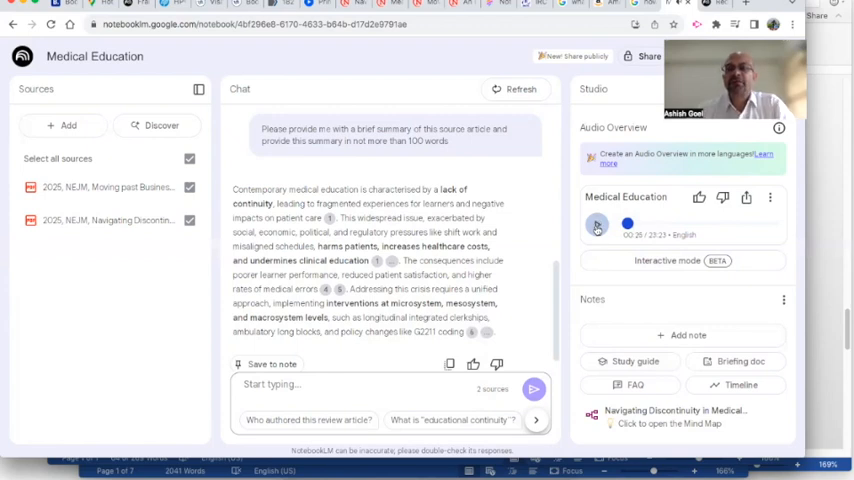
{"action": "left_click", "coordinate": [596, 224]}
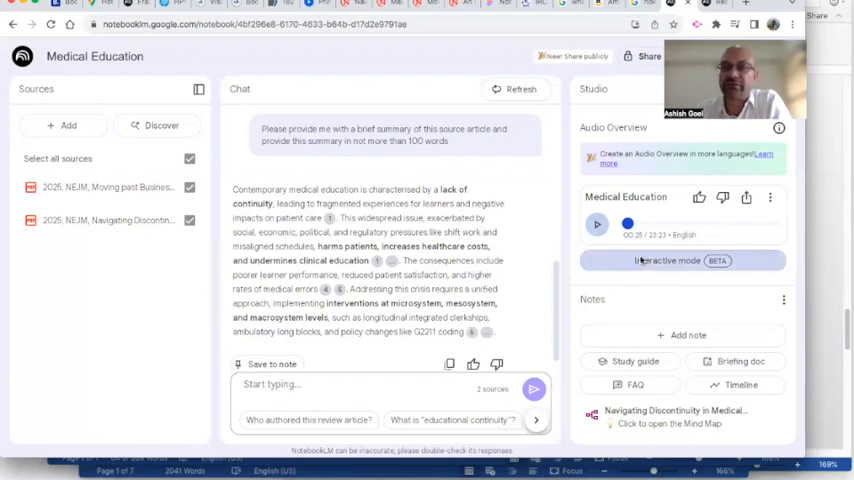
Switch the audio overview into Interactive mode (BETA) with the two-hosts view.
{"action": "left_click", "coordinate": [684, 260]}
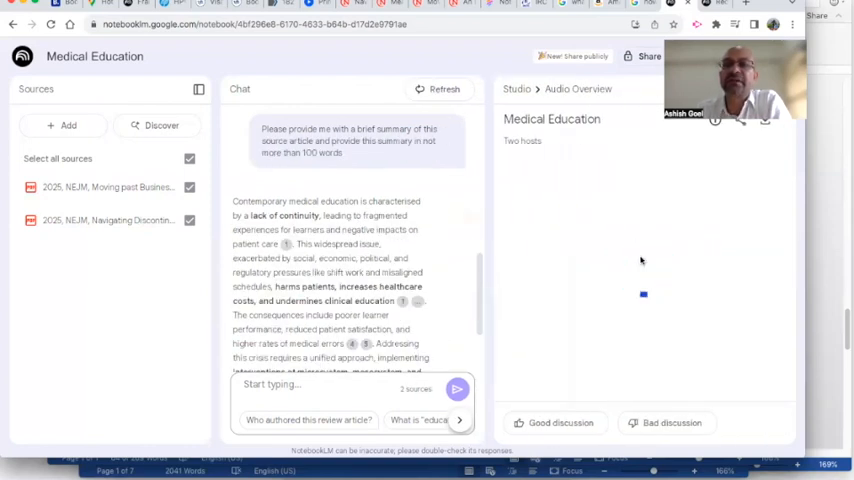